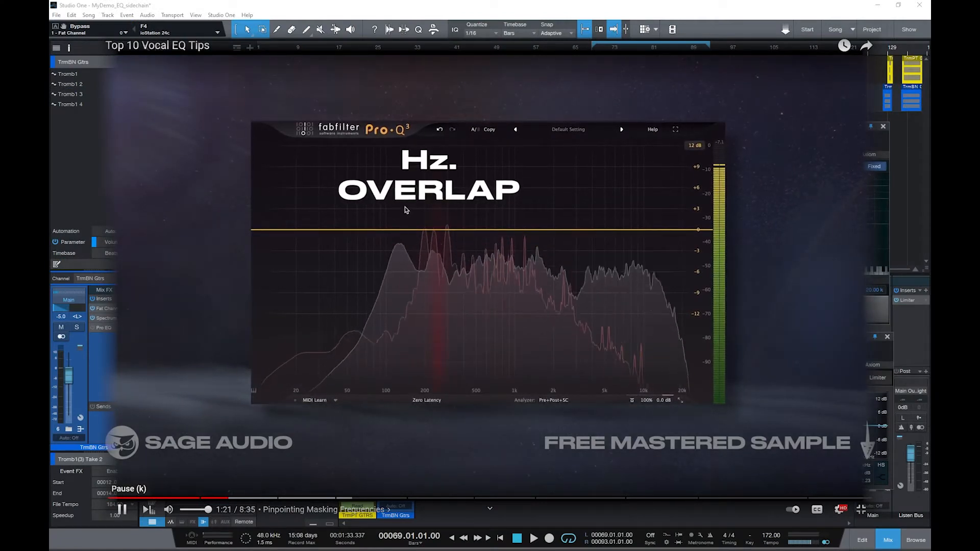
# Pause the frequency-overlap clip and view the TrmBN Gtrs and TrmPT GTRS spectrum meters side by side
pyautogui.click(438, 234)
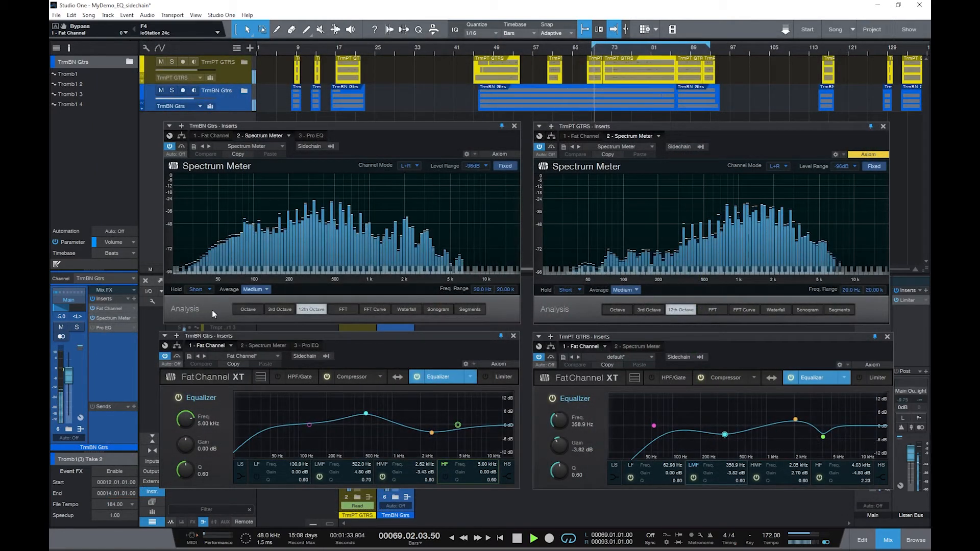
pyautogui.moveTo(375, 198)
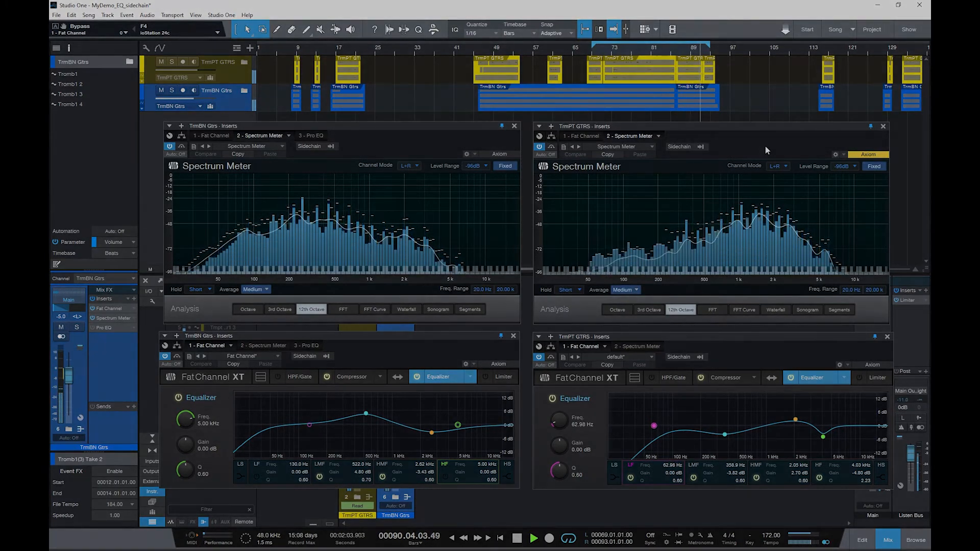
pyautogui.click(310, 135)
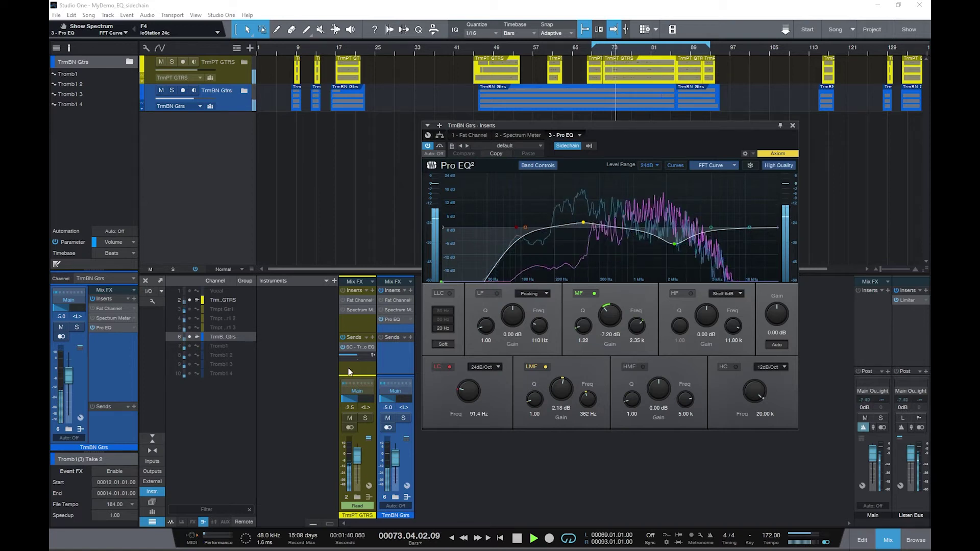
# Review the slot-3 Pro EQ FFT curve overlaid with the sidechained TrmPT GTRS spectrum
pyautogui.click(533, 538)
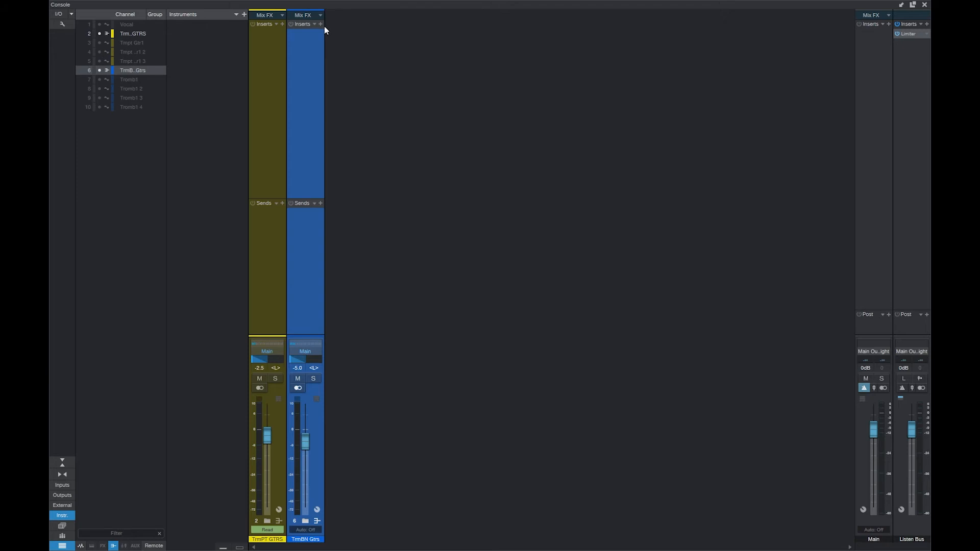
# Insert a flat default Pro EQ on the TrmBN Gtrs channel
pyautogui.click(320, 24)
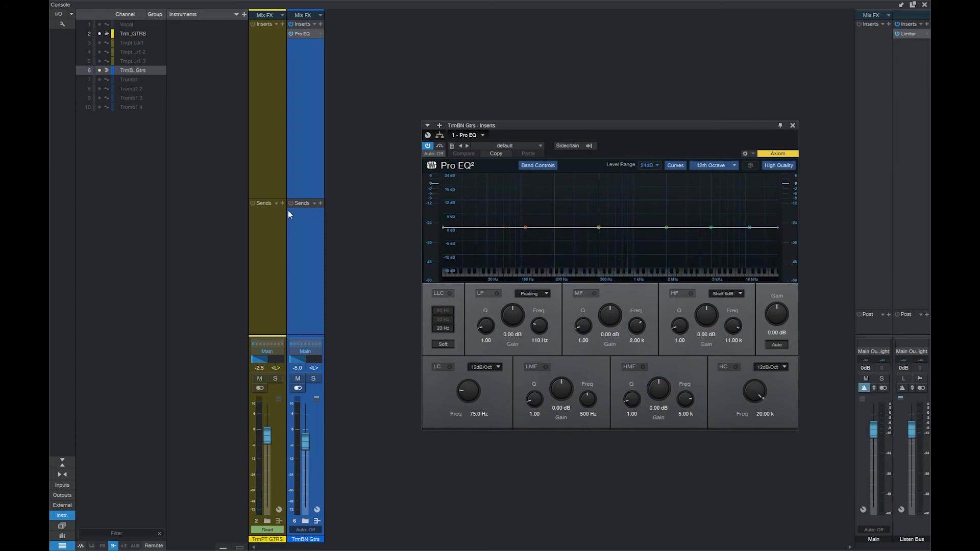
# Add a TrmPT GTRS send to the SC - TrmBN Gtrs - Inserts - 1 - Pro EQ sidechain
pyautogui.click(314, 202)
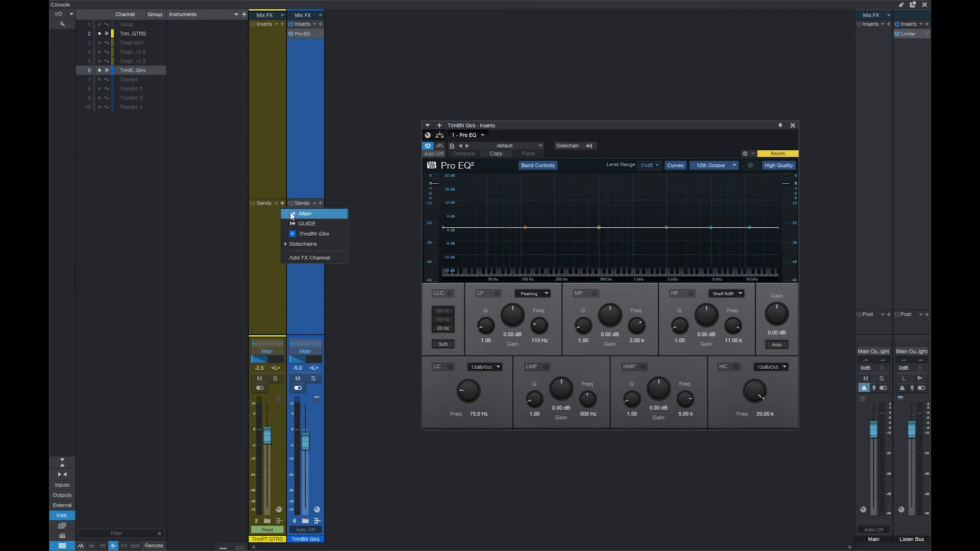
pyautogui.click(303, 243)
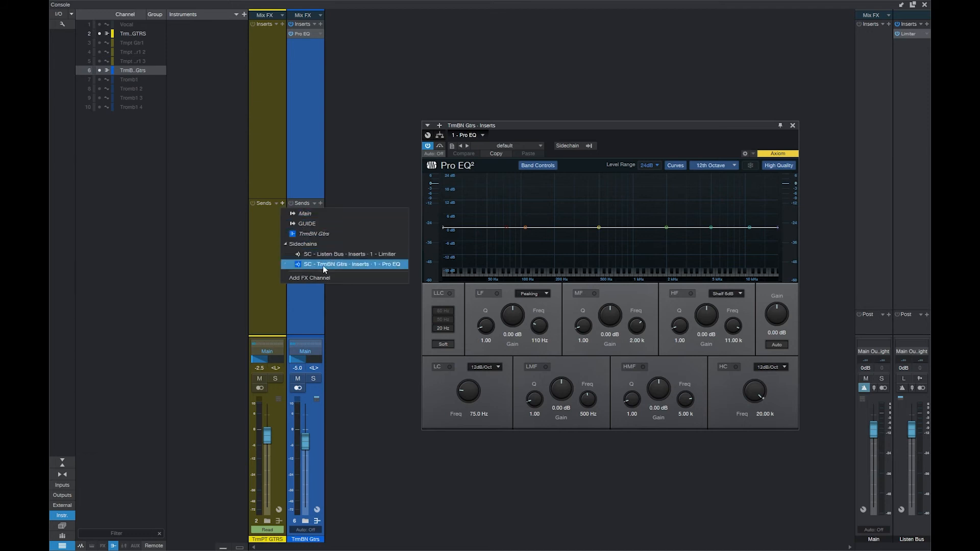
pyautogui.click(344, 264)
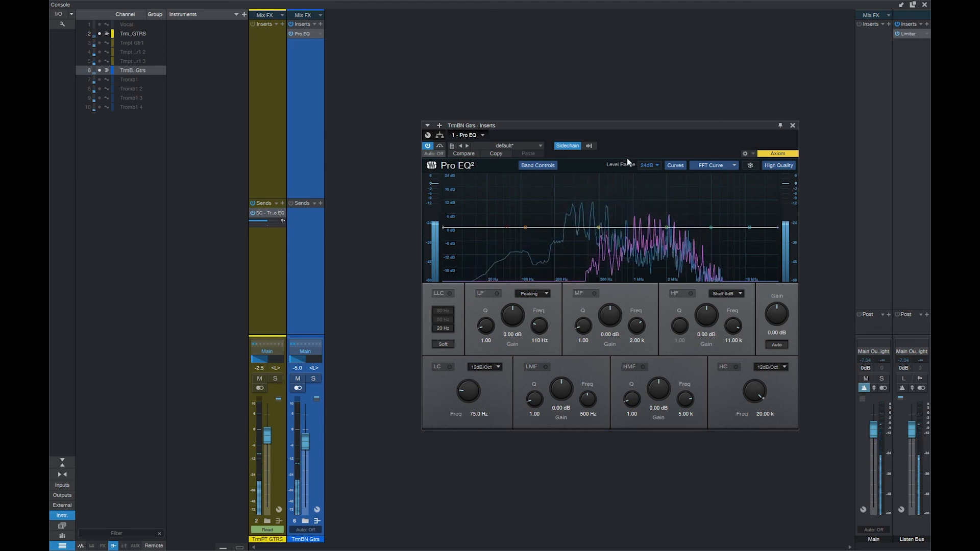
# Toggle the Pro EQ sidechain spectrum overlay off and back on
pyautogui.click(566, 144)
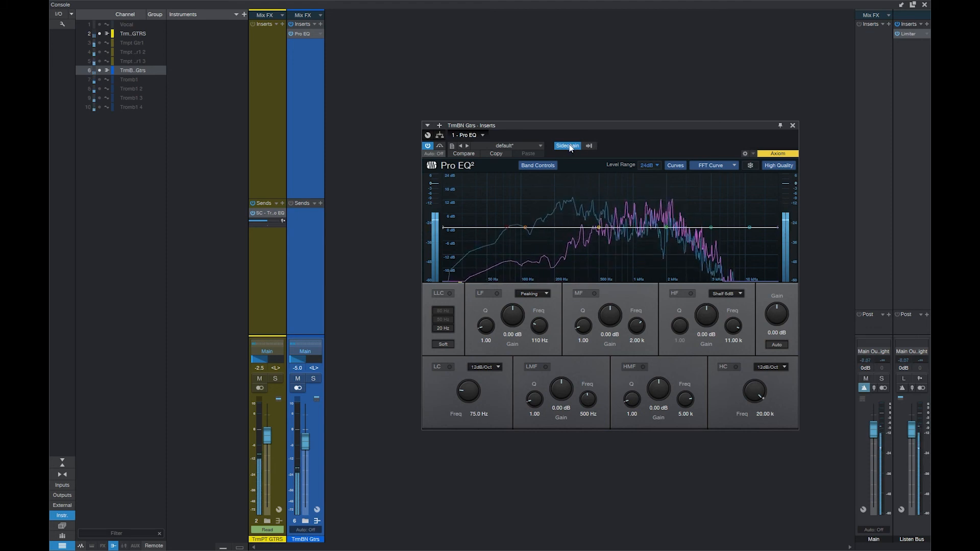
pyautogui.click(712, 165)
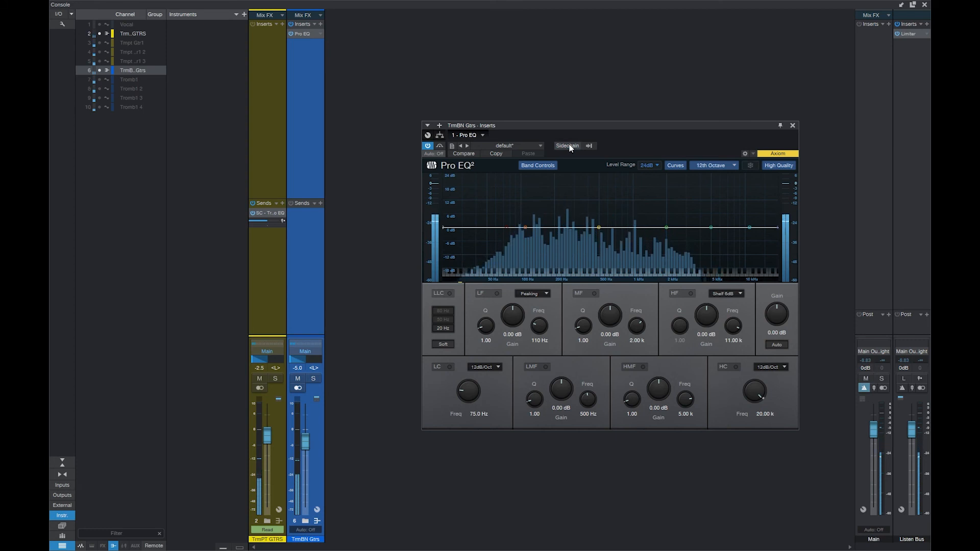
pyautogui.click(566, 145)
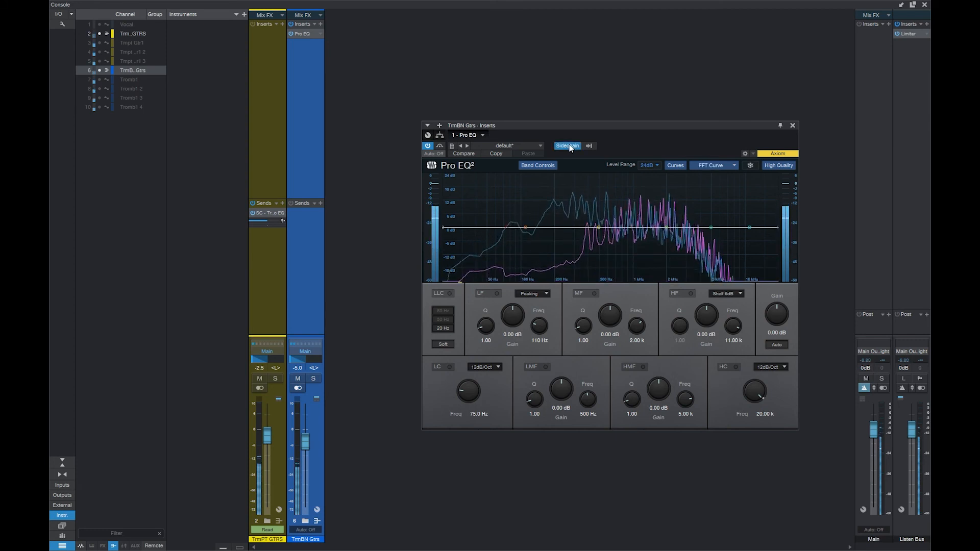